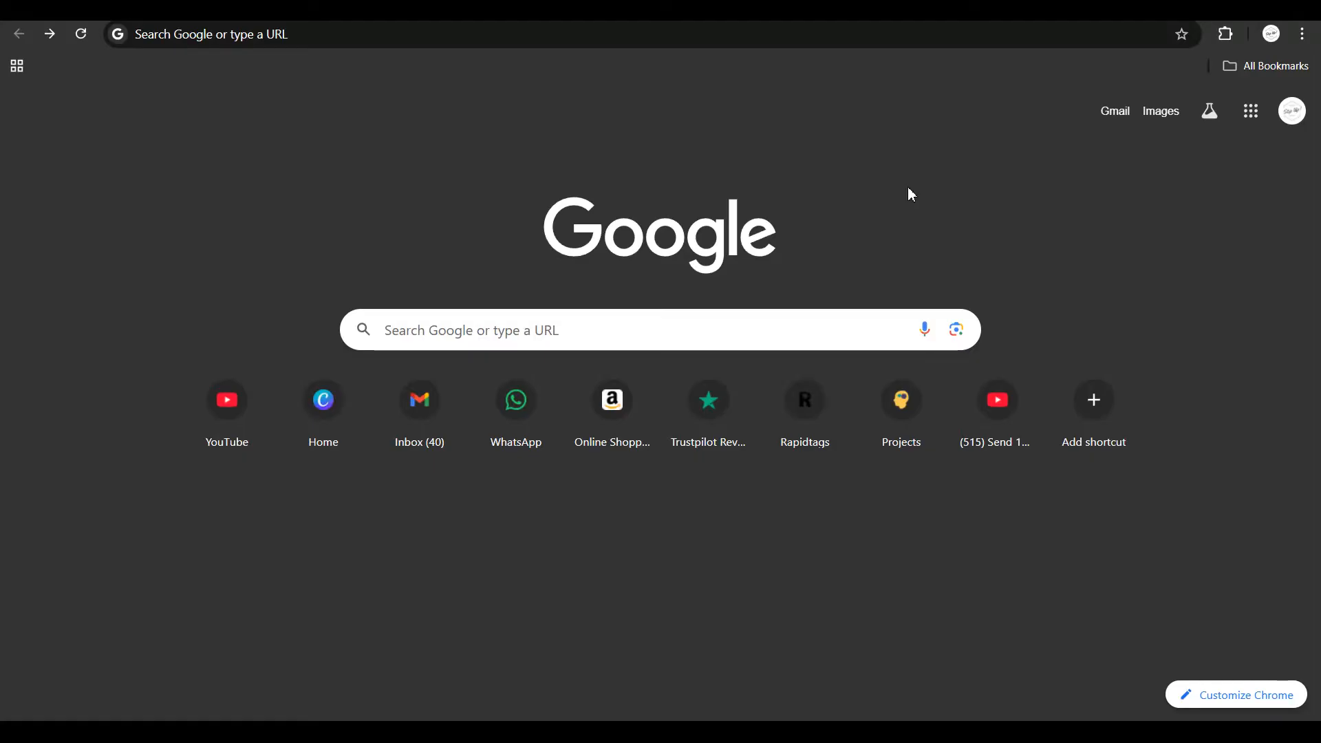
mouse_move(677, 138)
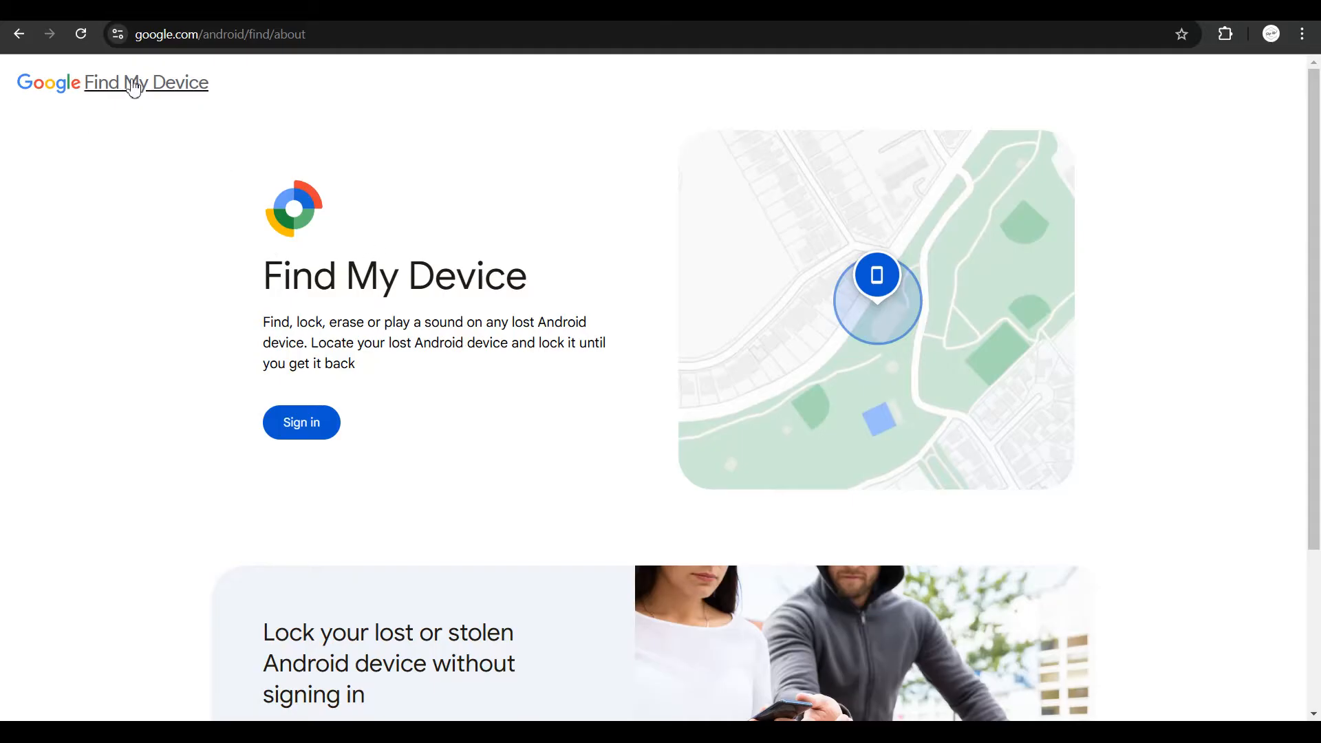
Sign in to Find My Device so the Huawei nova 3e appears on the map.
left_click(301, 422)
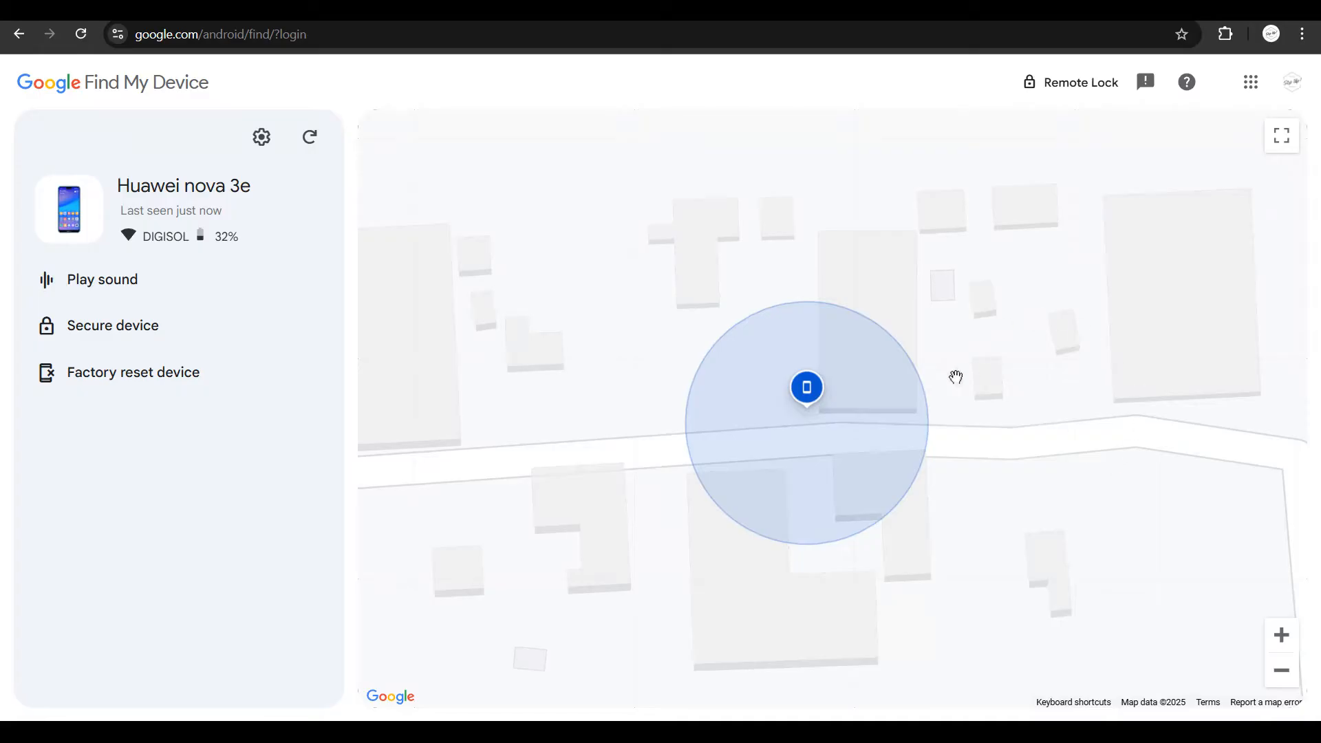
mouse_move(784, 402)
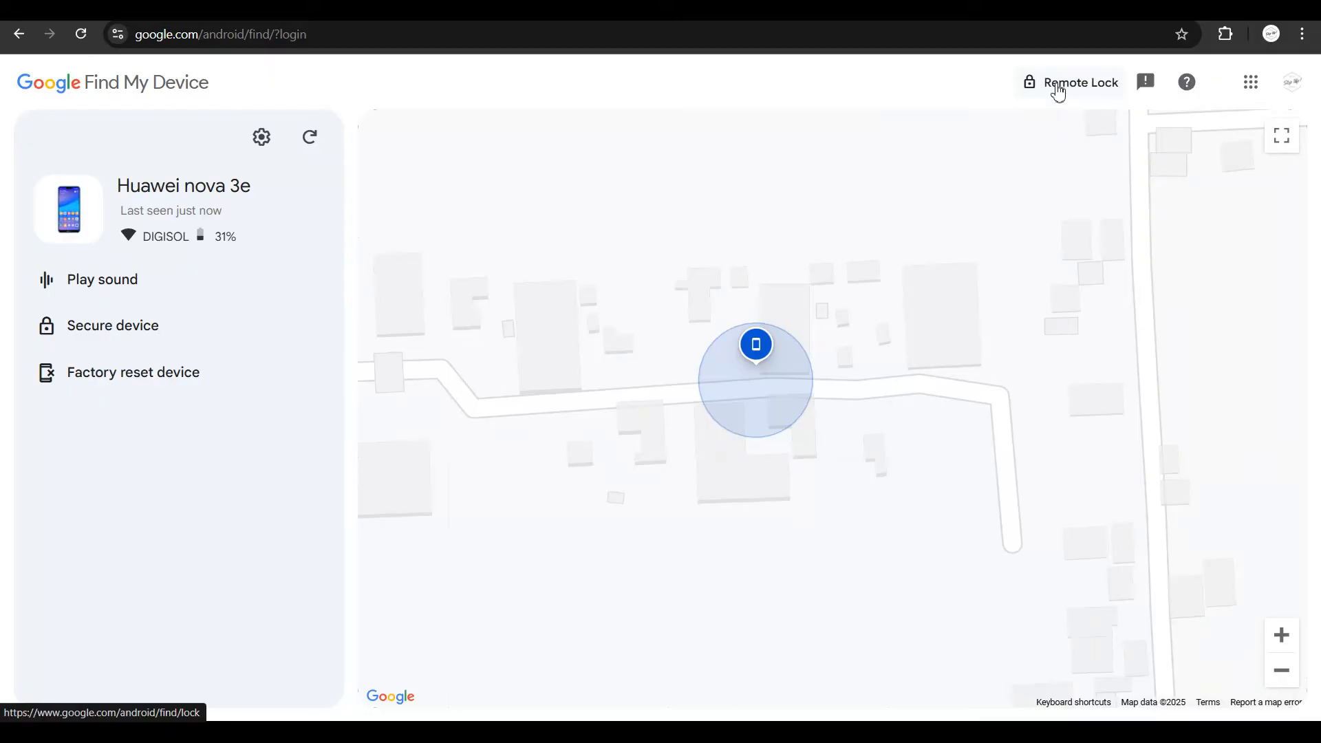
Go to the Remote Lock page with the phone number form for a lost device.
left_click(1082, 83)
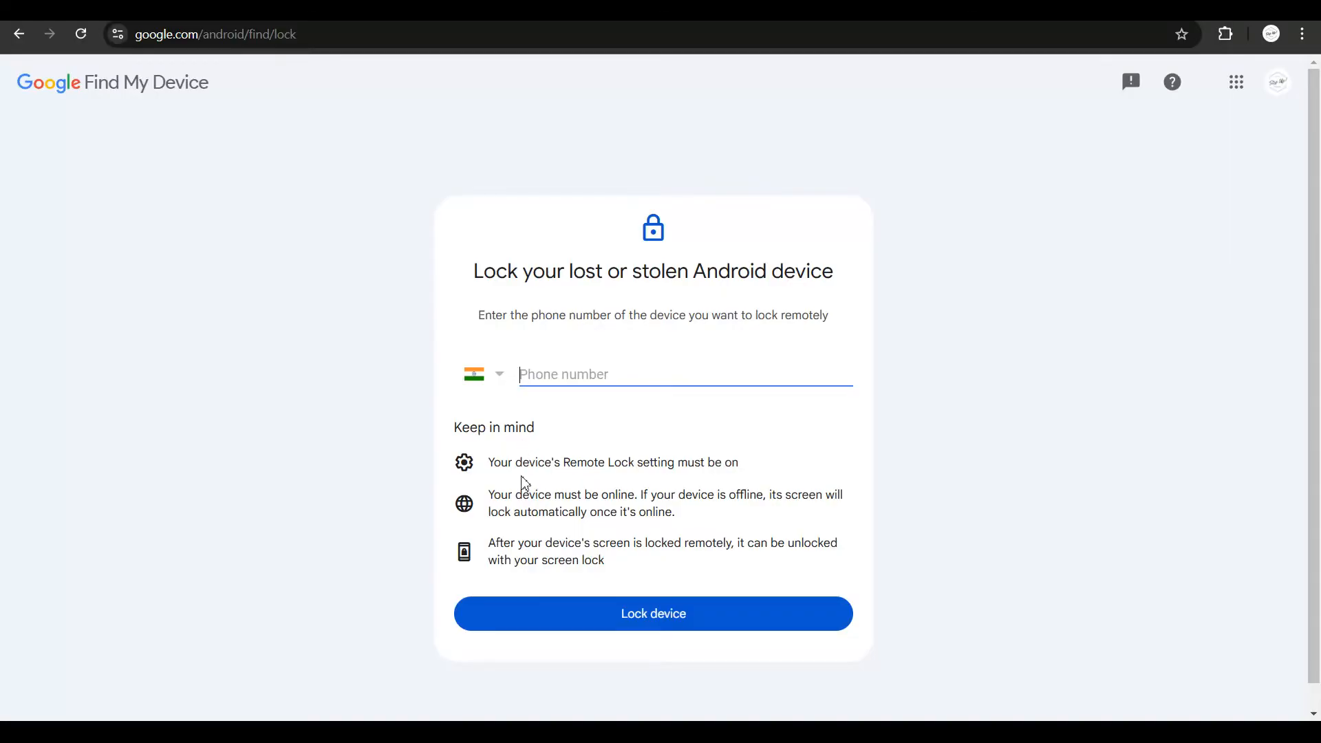
mouse_move(729, 473)
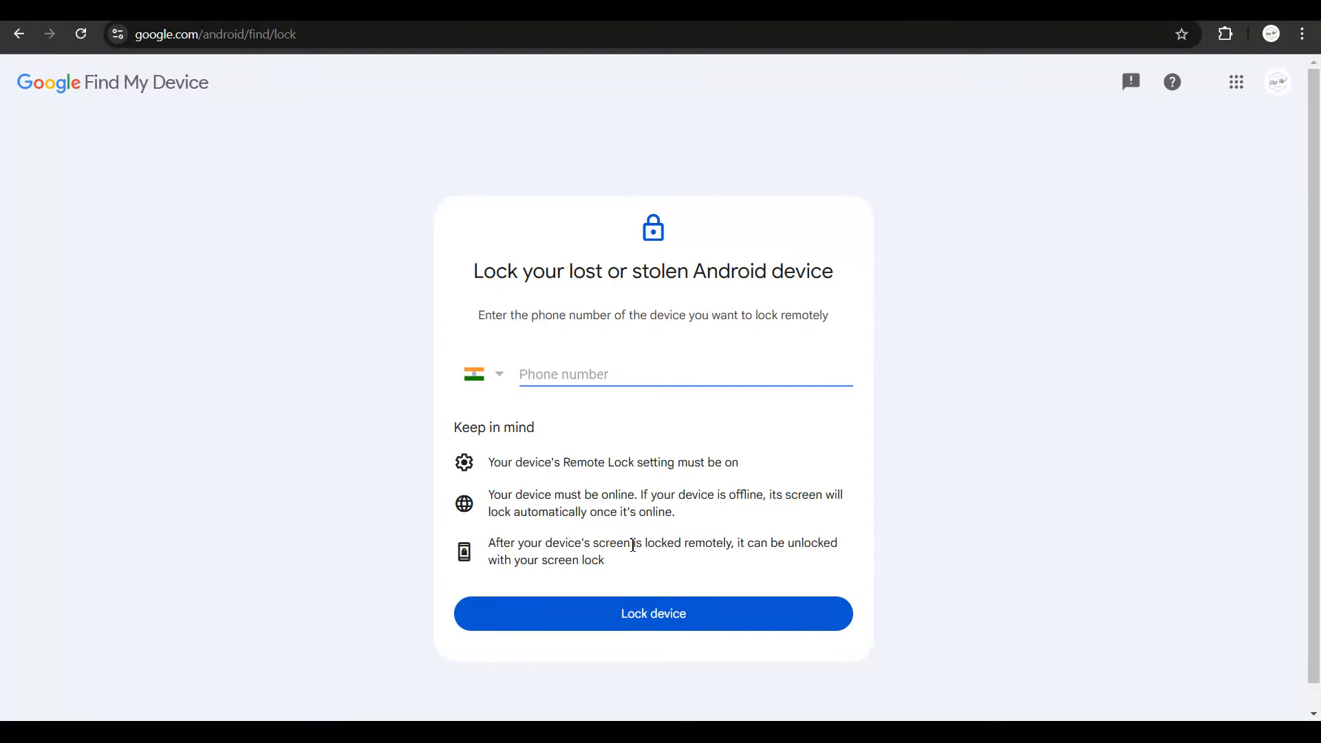
mouse_move(641, 509)
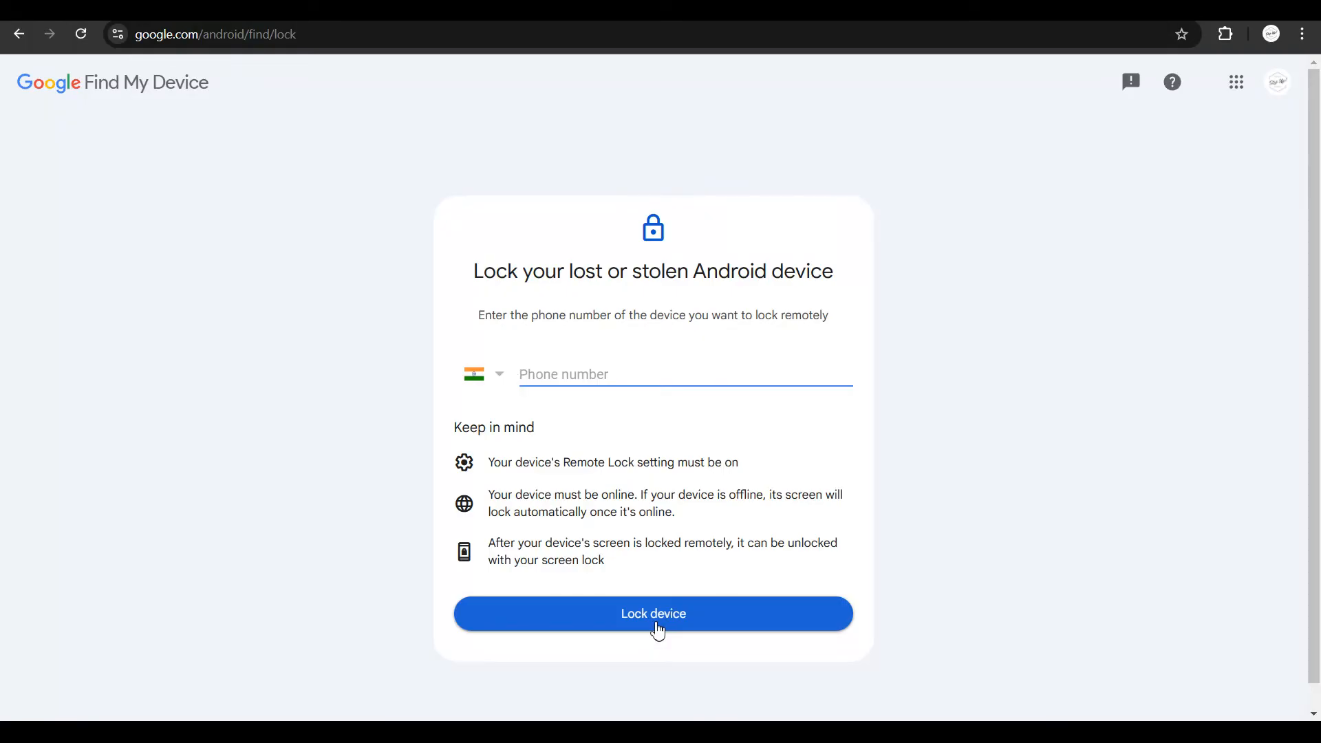
mouse_move(668, 559)
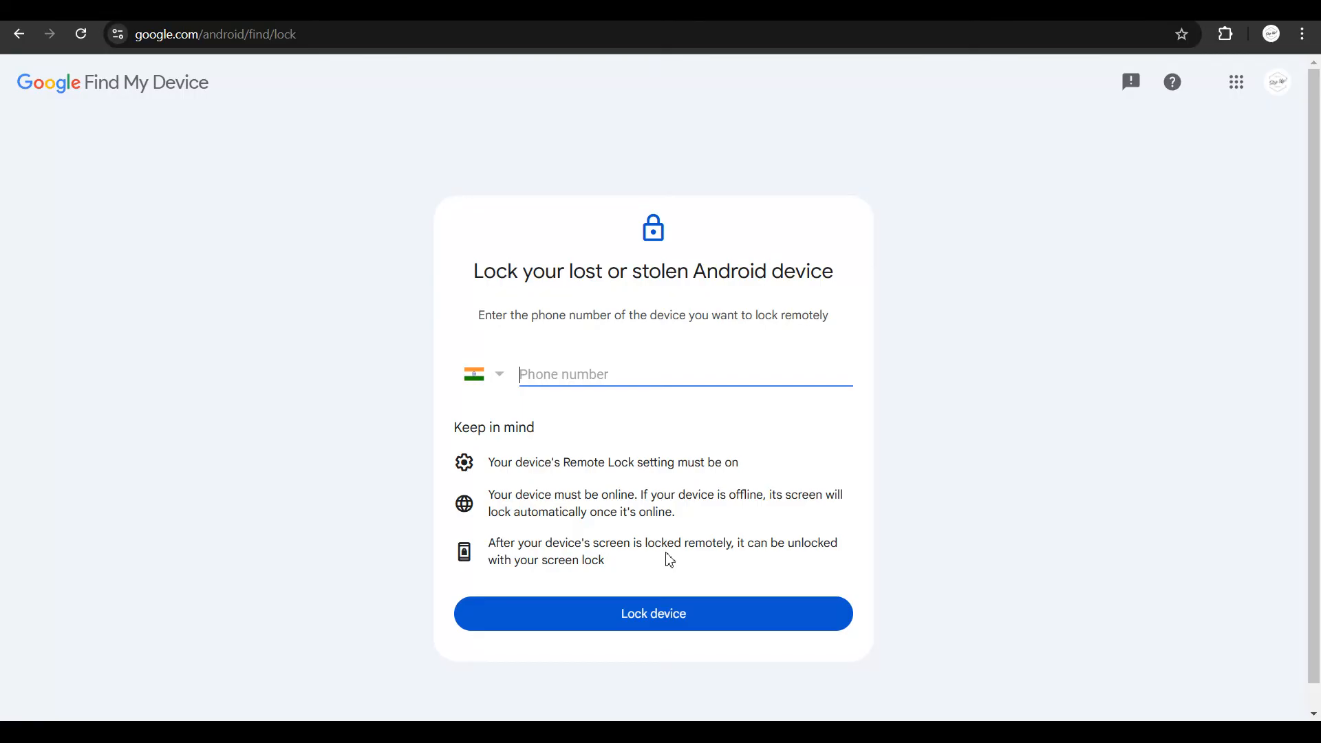
mouse_move(645, 457)
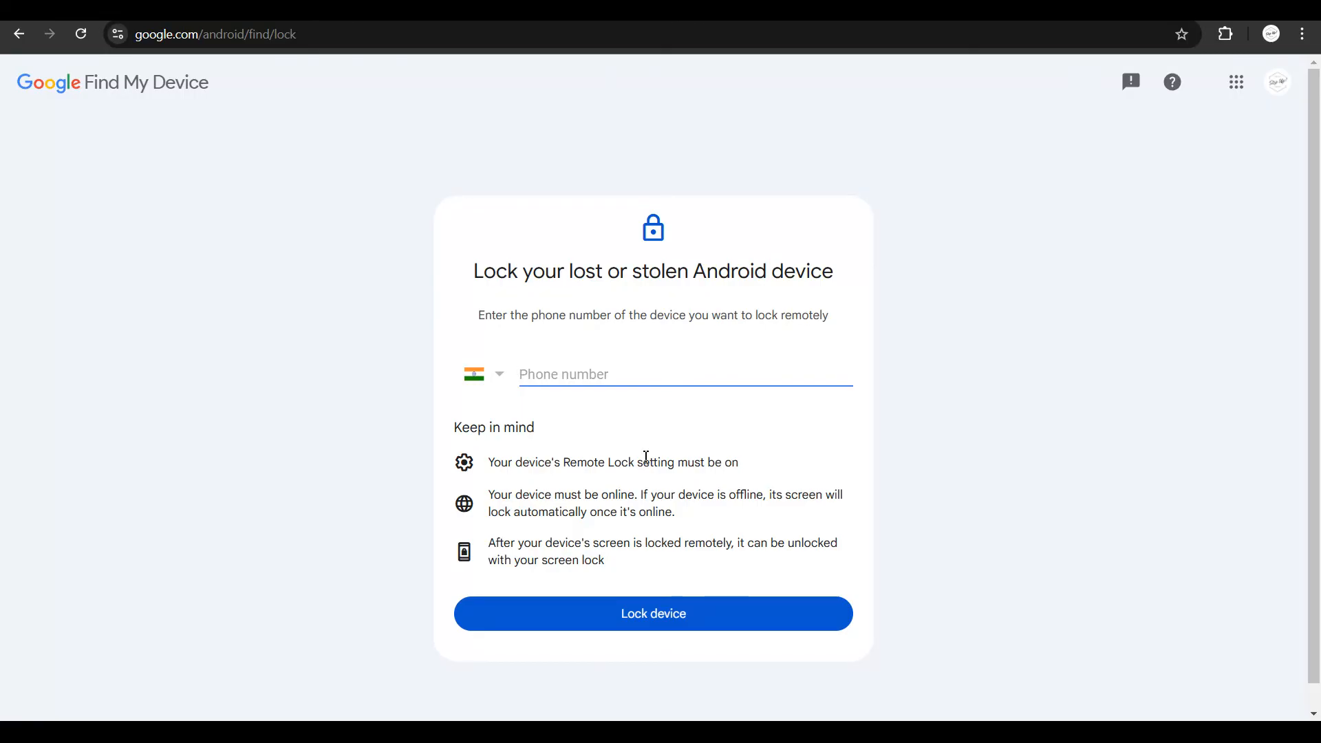